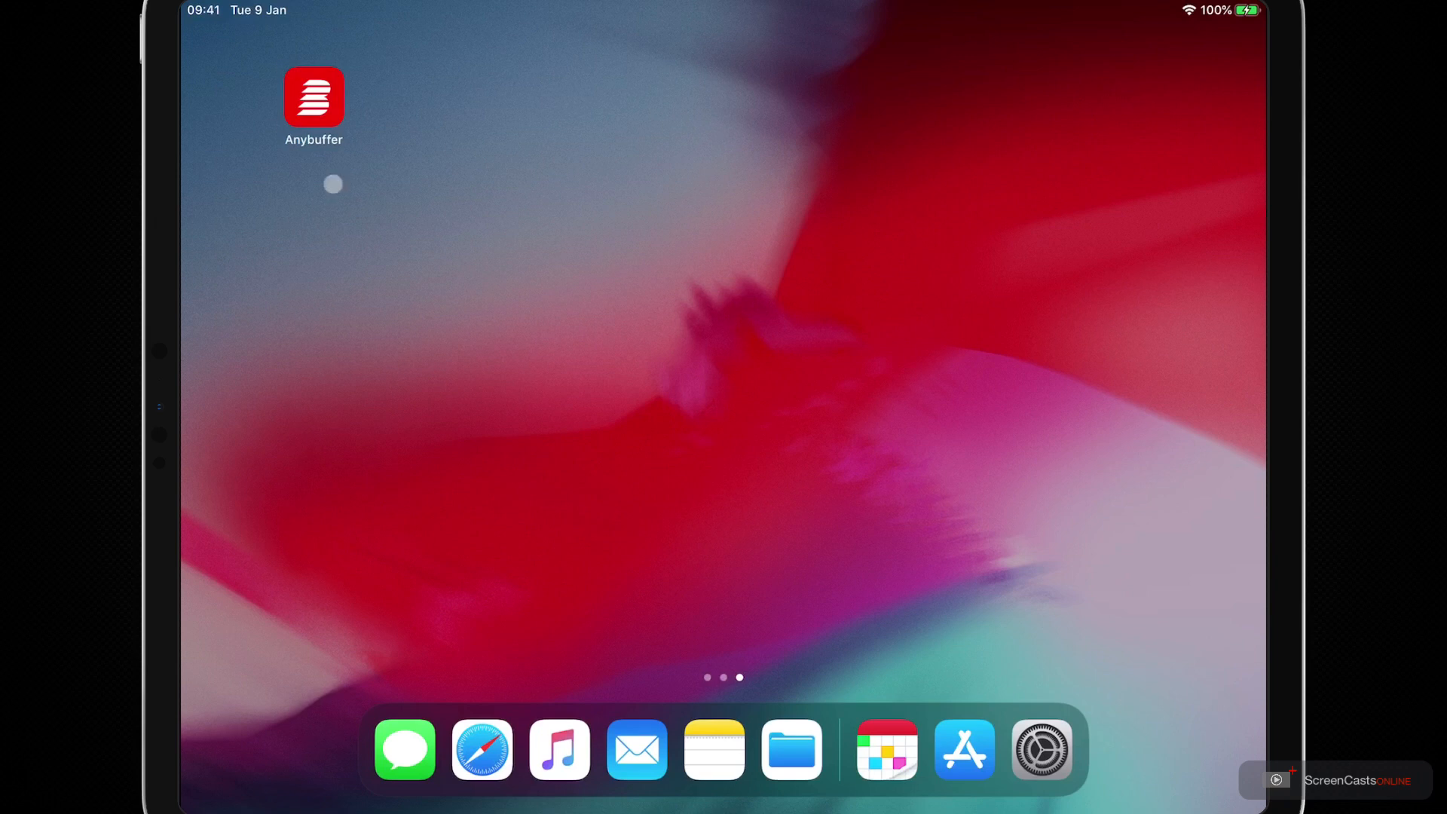
- Launch Anybuffer from the Home Screen to its empty Inbox
{"action": "left_click", "coordinate": [314, 97]}
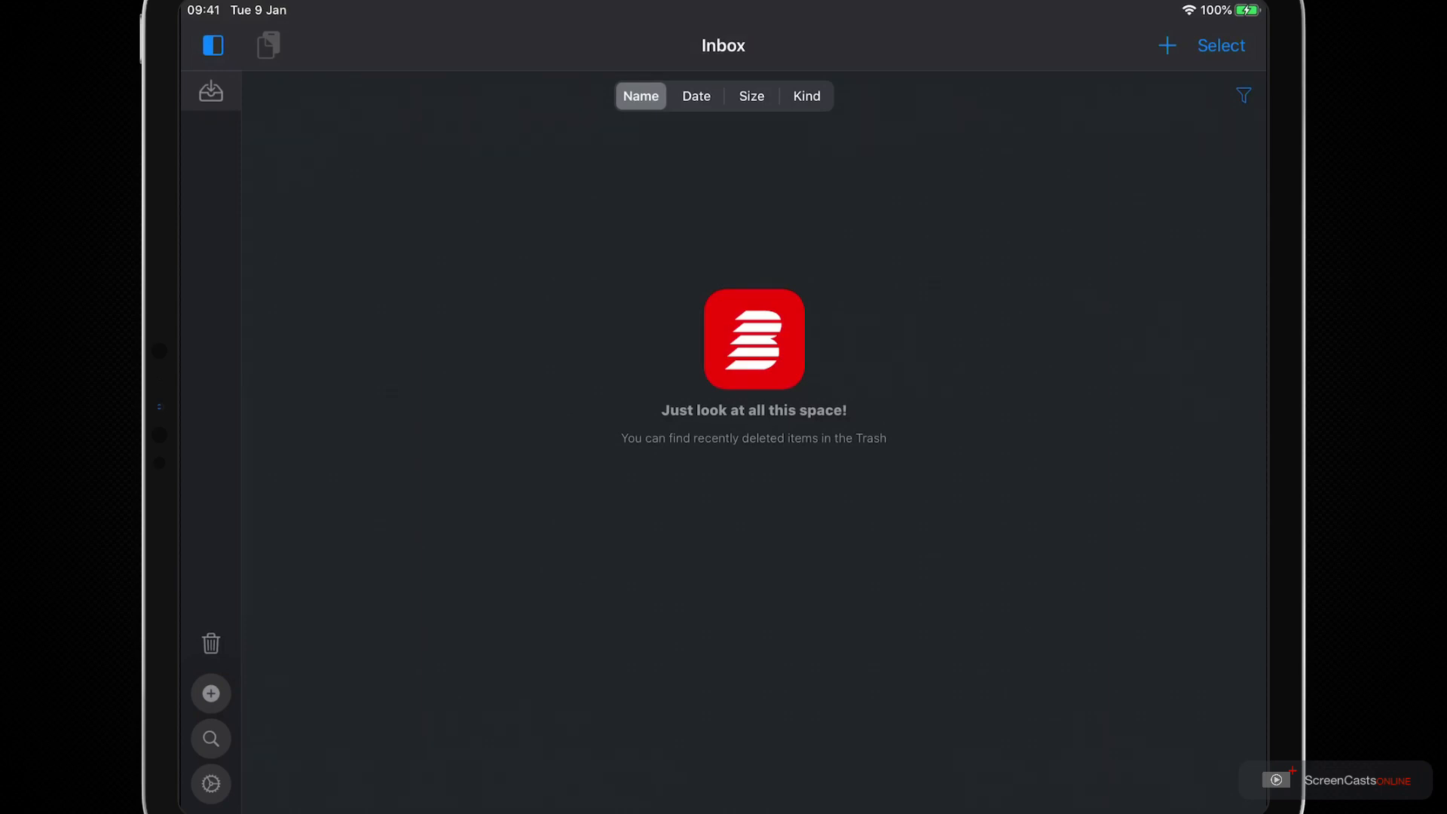
- Look around the empty Inbox, then go Home and open Spotlight search with Siri Suggestions
{"action": "left_click", "coordinate": [210, 91]}
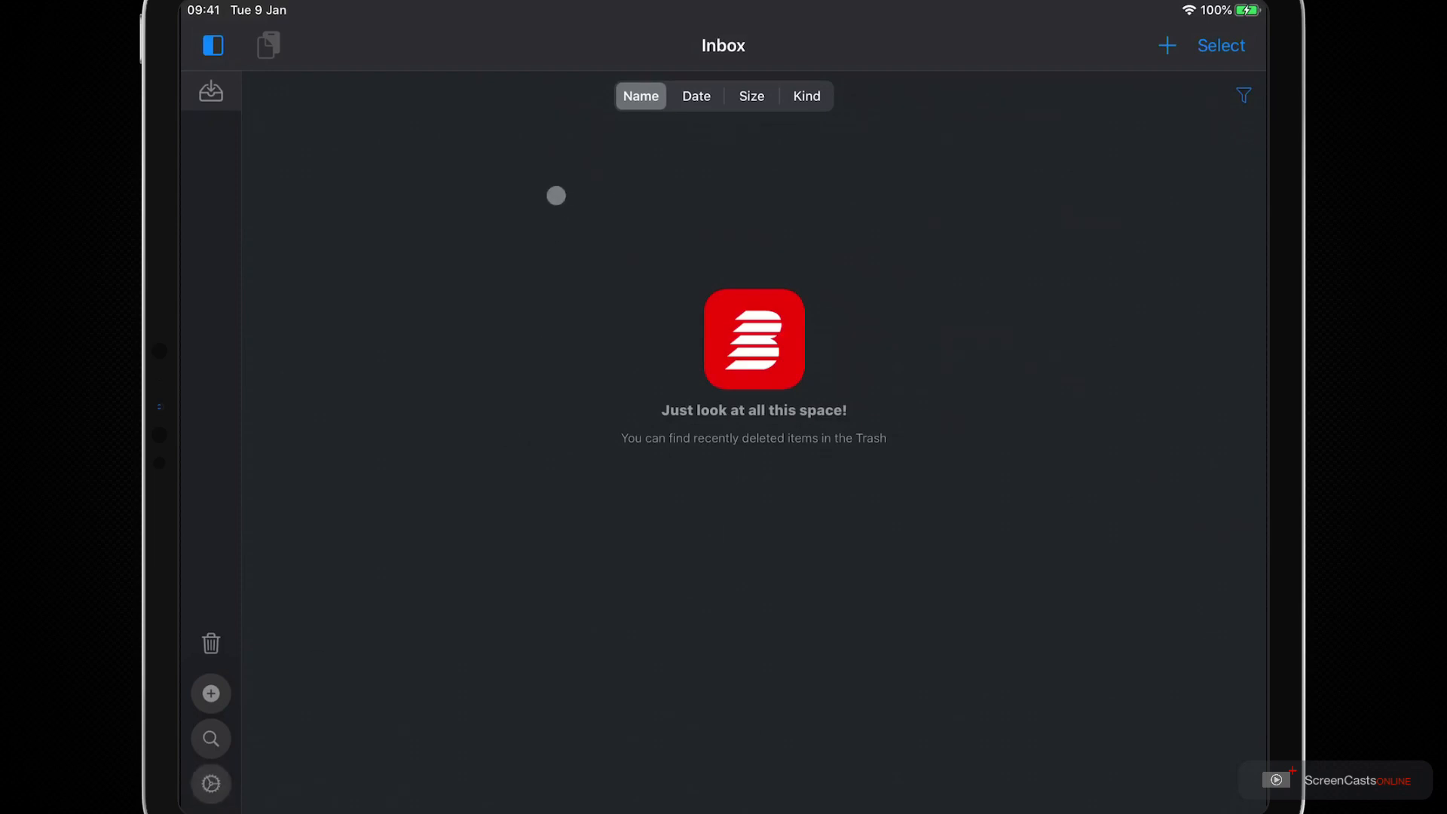
{"action": "mouse_move", "coordinate": [578, 193]}
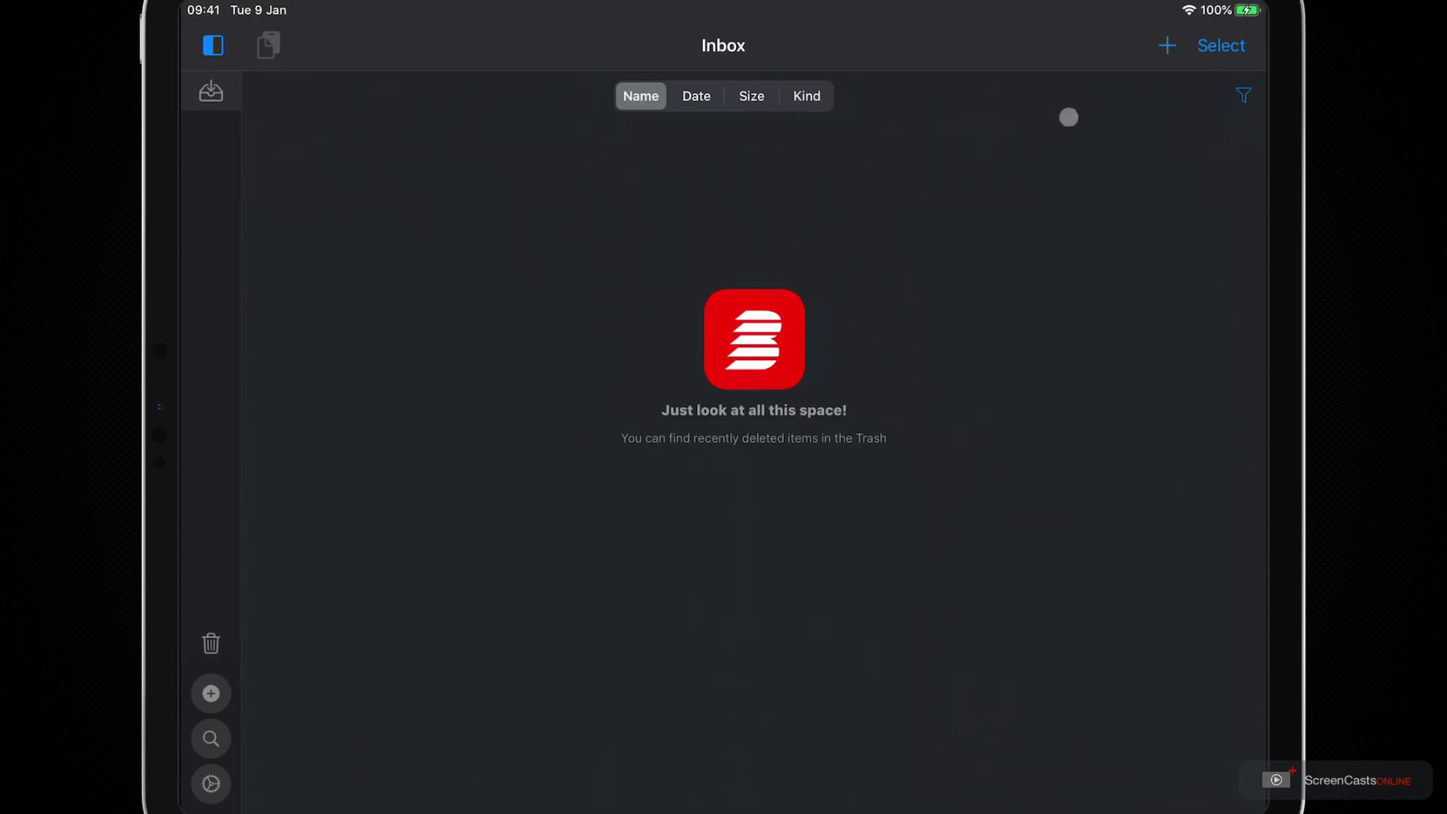
{"action": "left_click", "coordinate": [1243, 95]}
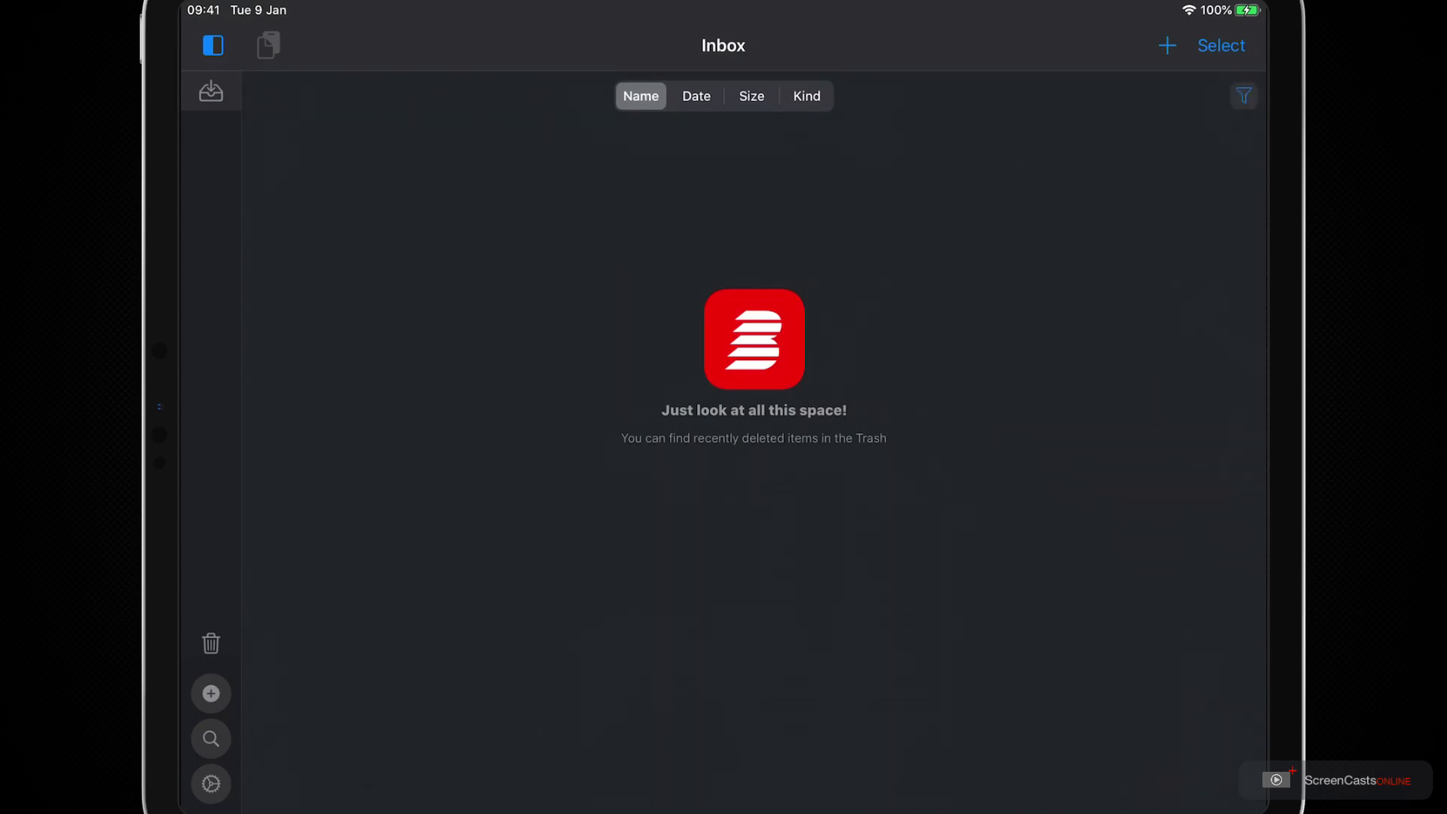
{"action": "left_click", "coordinate": [1166, 45]}
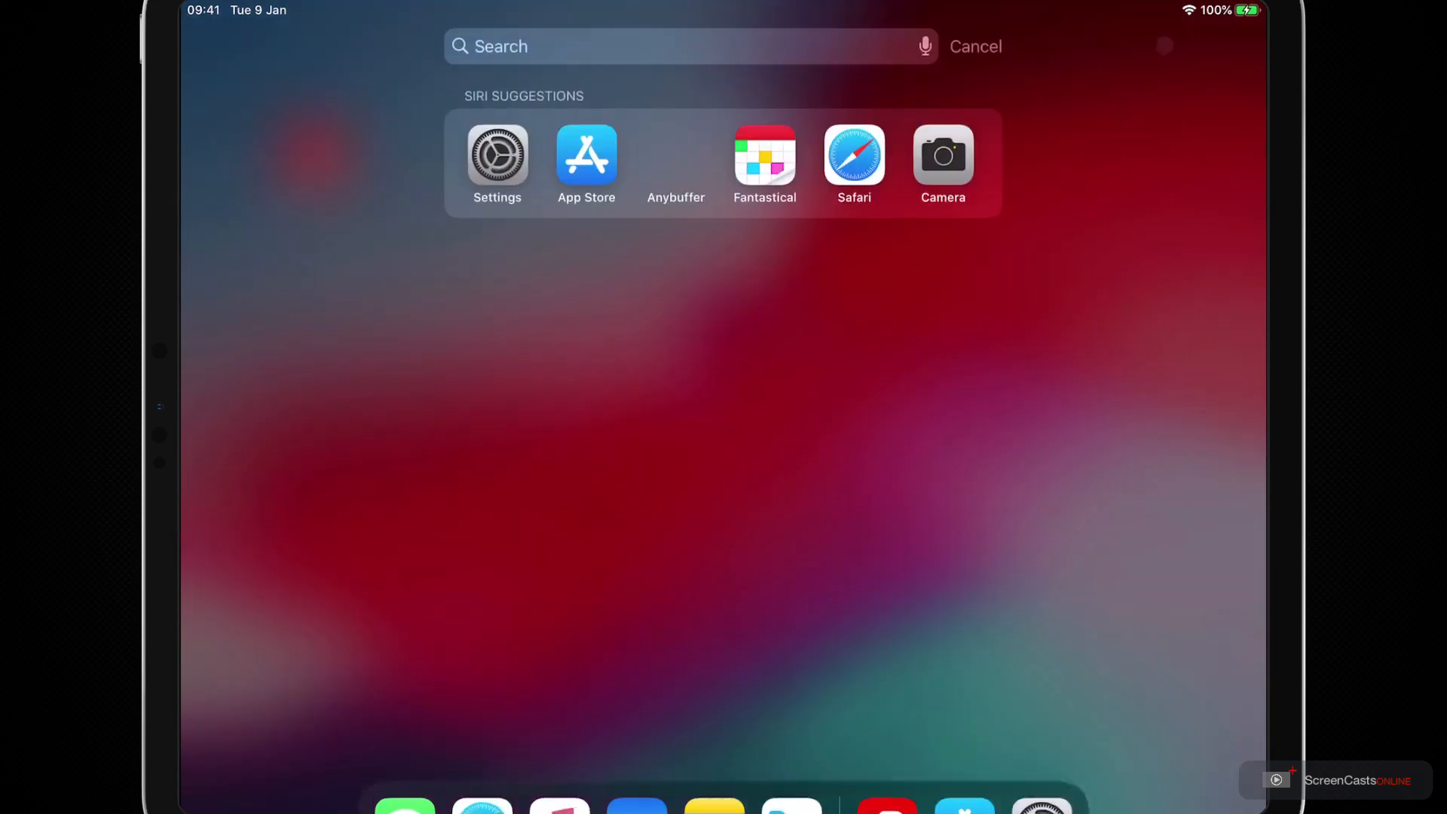
- Search 'p' in Spotlight to reach Photos, then return to Anybuffer
{"action": "type", "text": "p"}
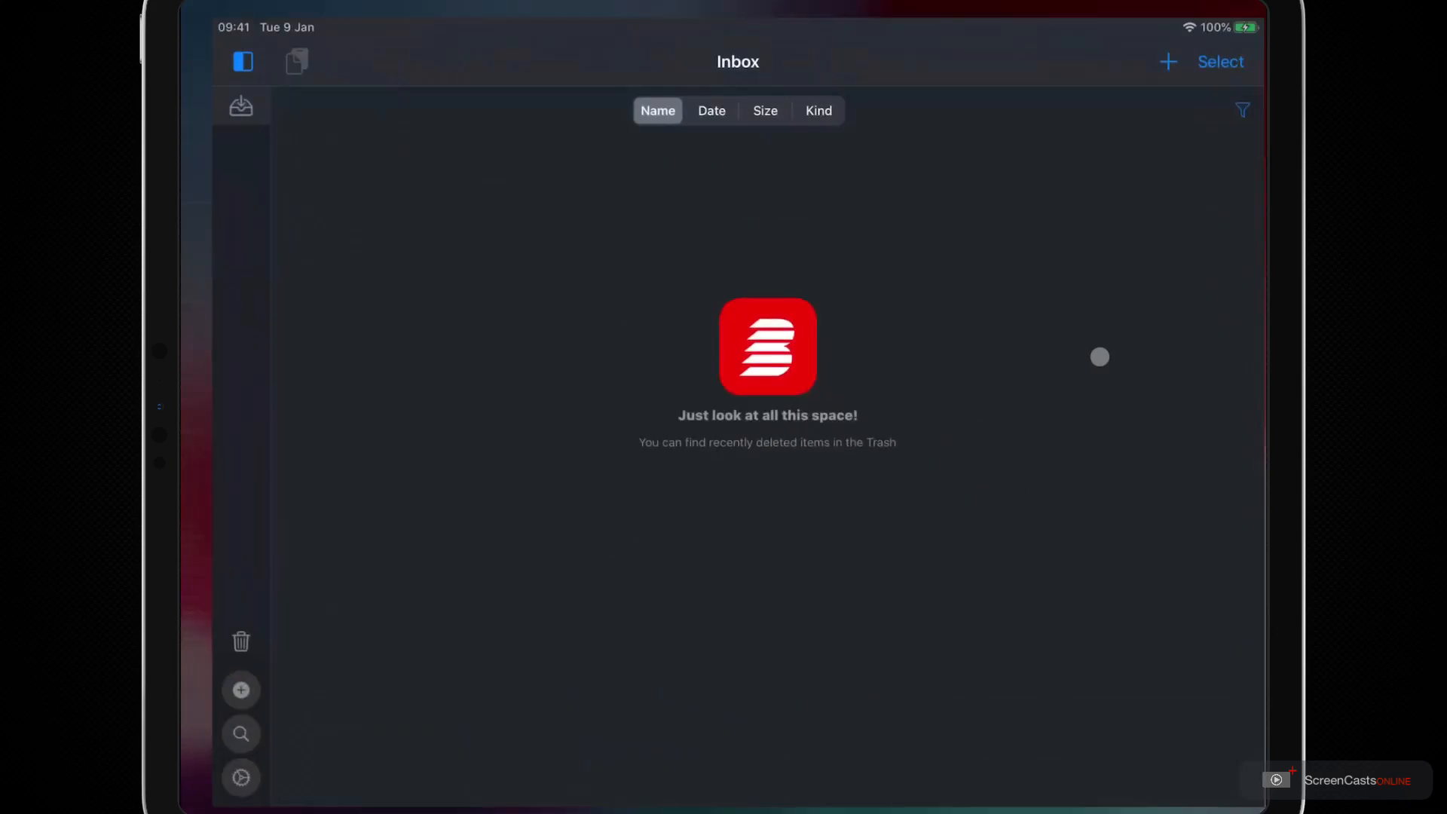
- Paste the copied portrait into the Inbox as a JPEG and open Settings
{"action": "left_click", "coordinate": [297, 62]}
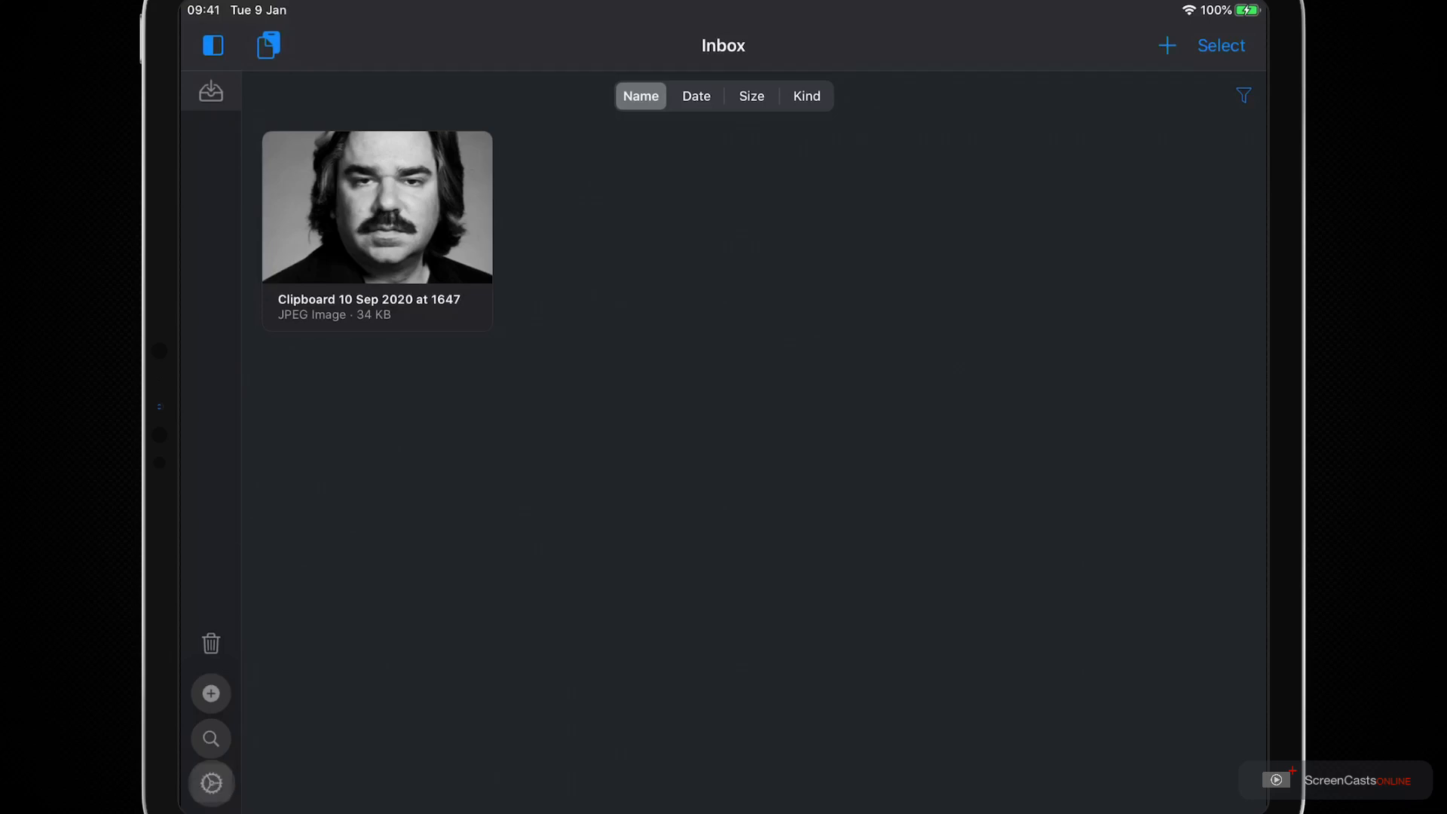
{"action": "left_click", "coordinate": [210, 782]}
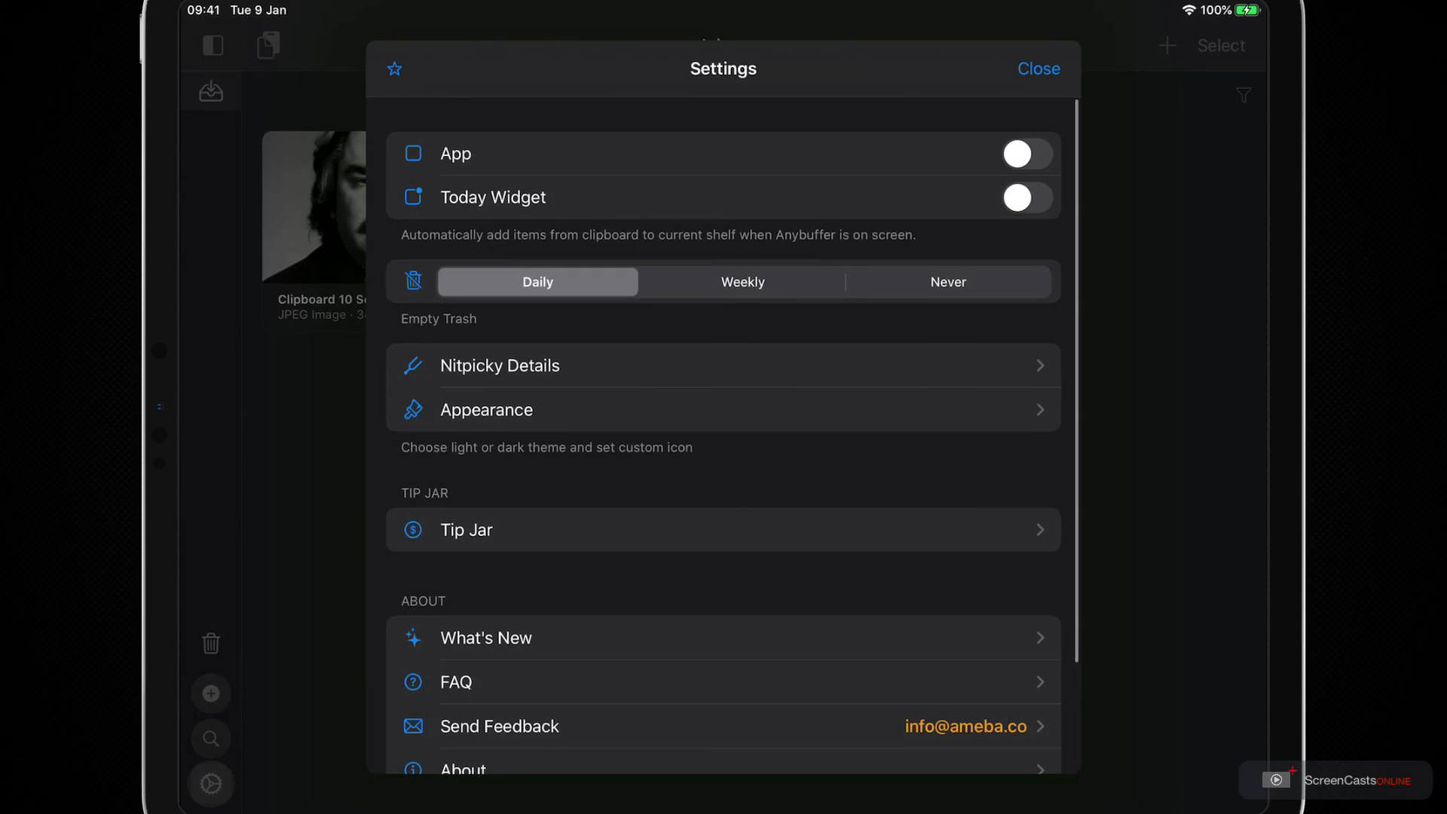
- Enable automatic clipboard adding for the App and the Today Widget
{"action": "left_click", "coordinate": [1024, 153]}
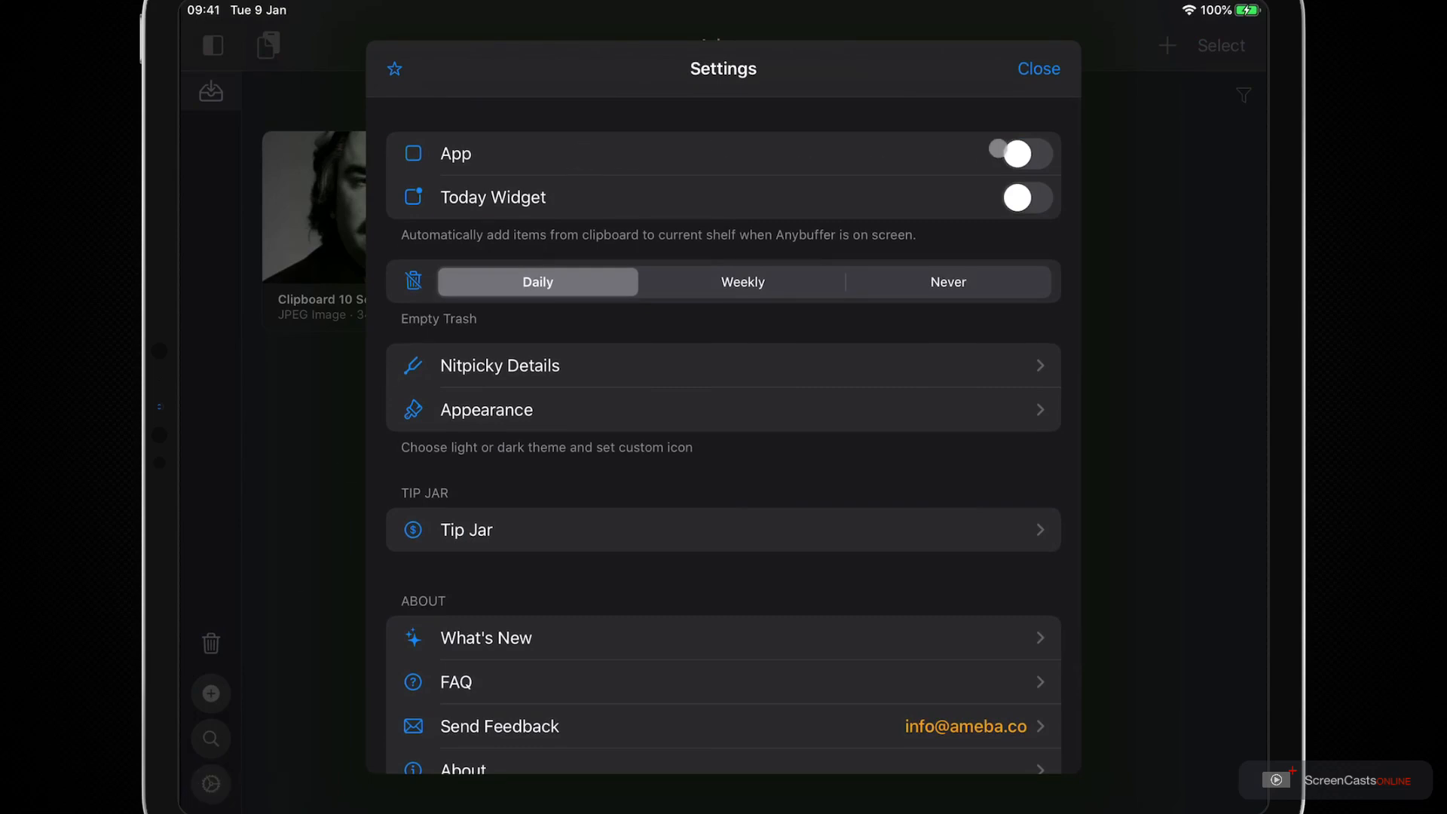
{"action": "left_click", "coordinate": [1026, 153]}
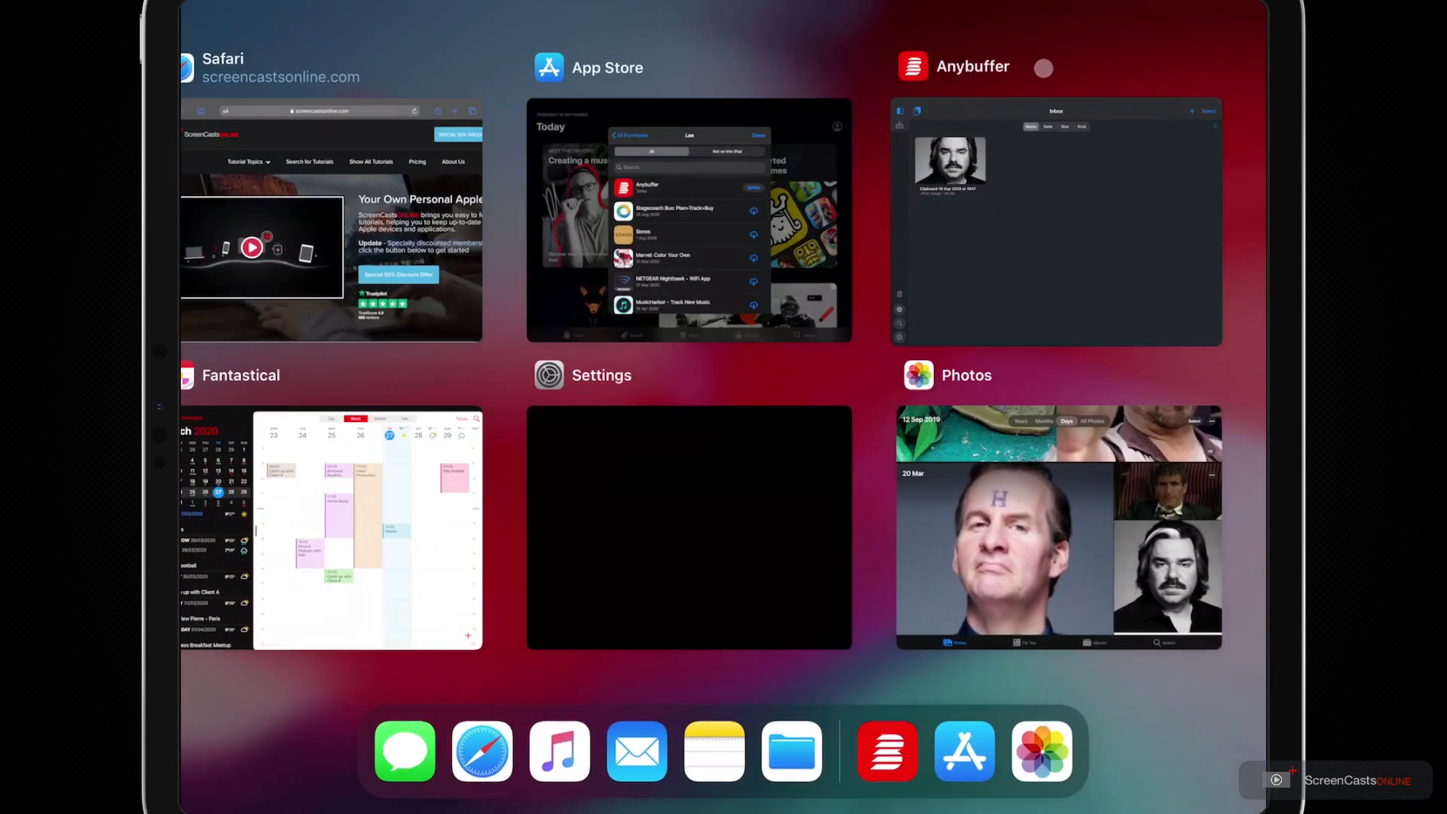
- Switch to Photos, scroll the March portraits in Days, then switch to Settings
{"action": "left_click", "coordinate": [1058, 526]}
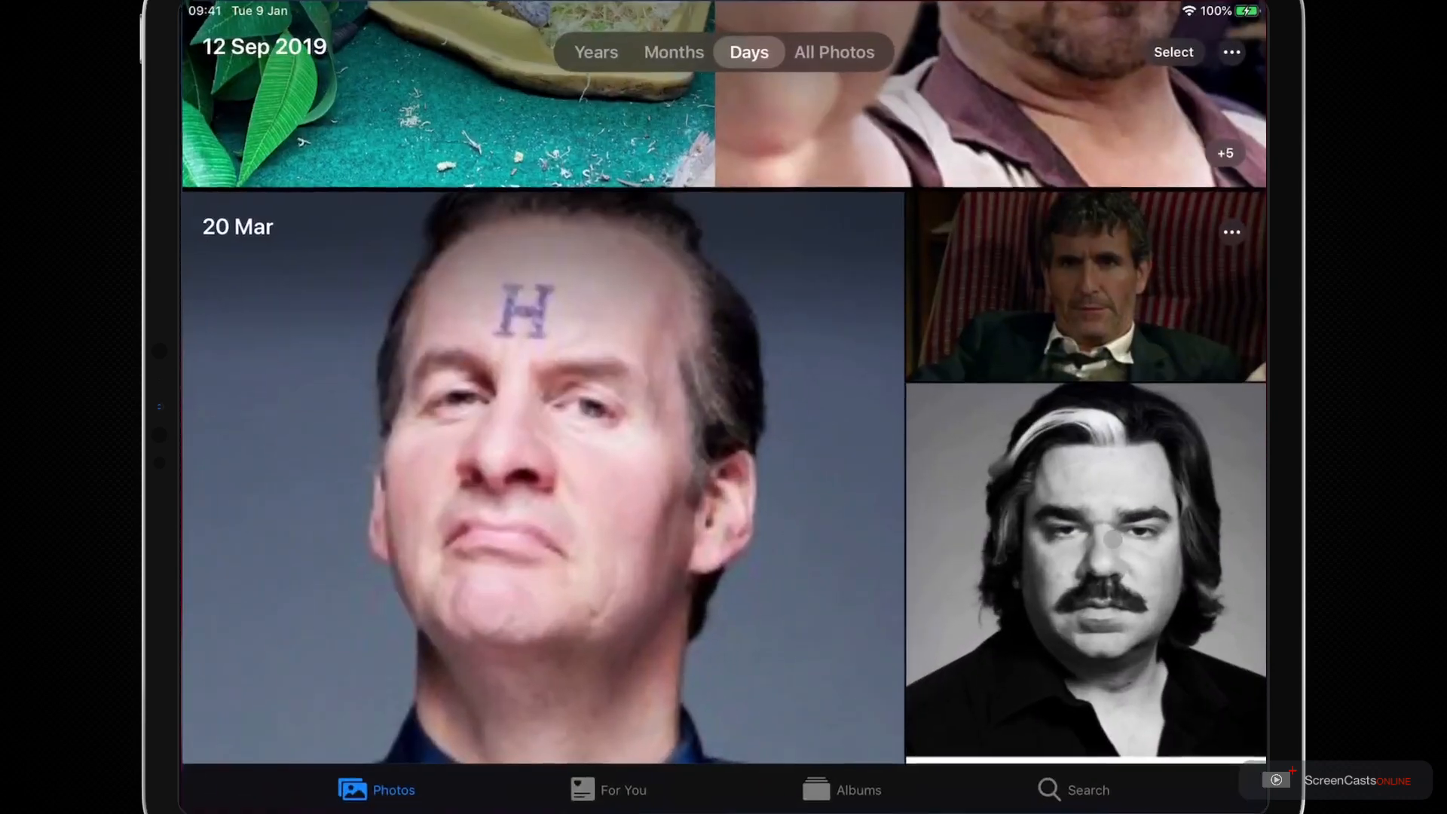
{"action": "scroll", "scroll_direction": "up", "scroll_amount": 3}
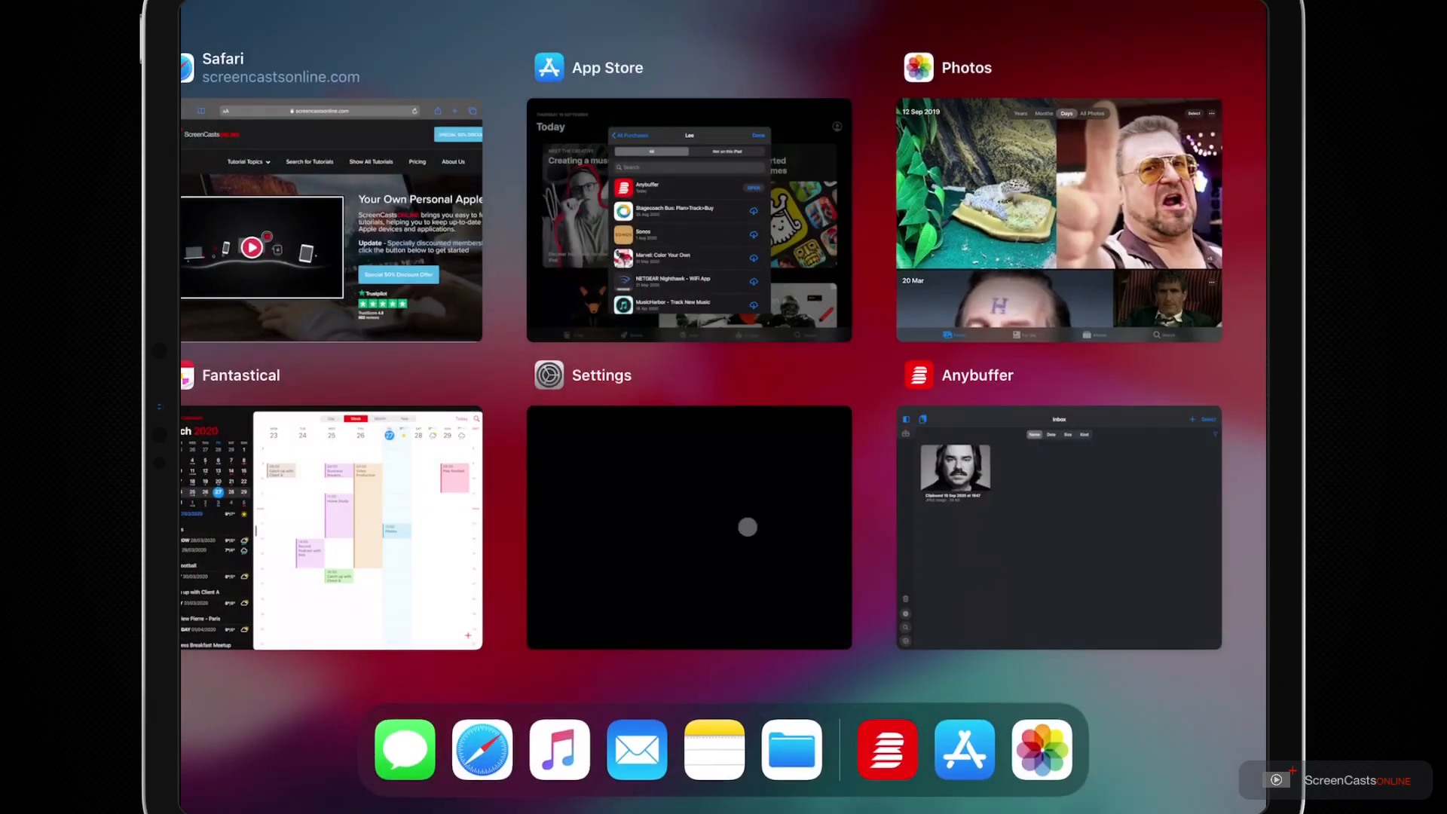
{"action": "left_click", "coordinate": [1058, 527]}
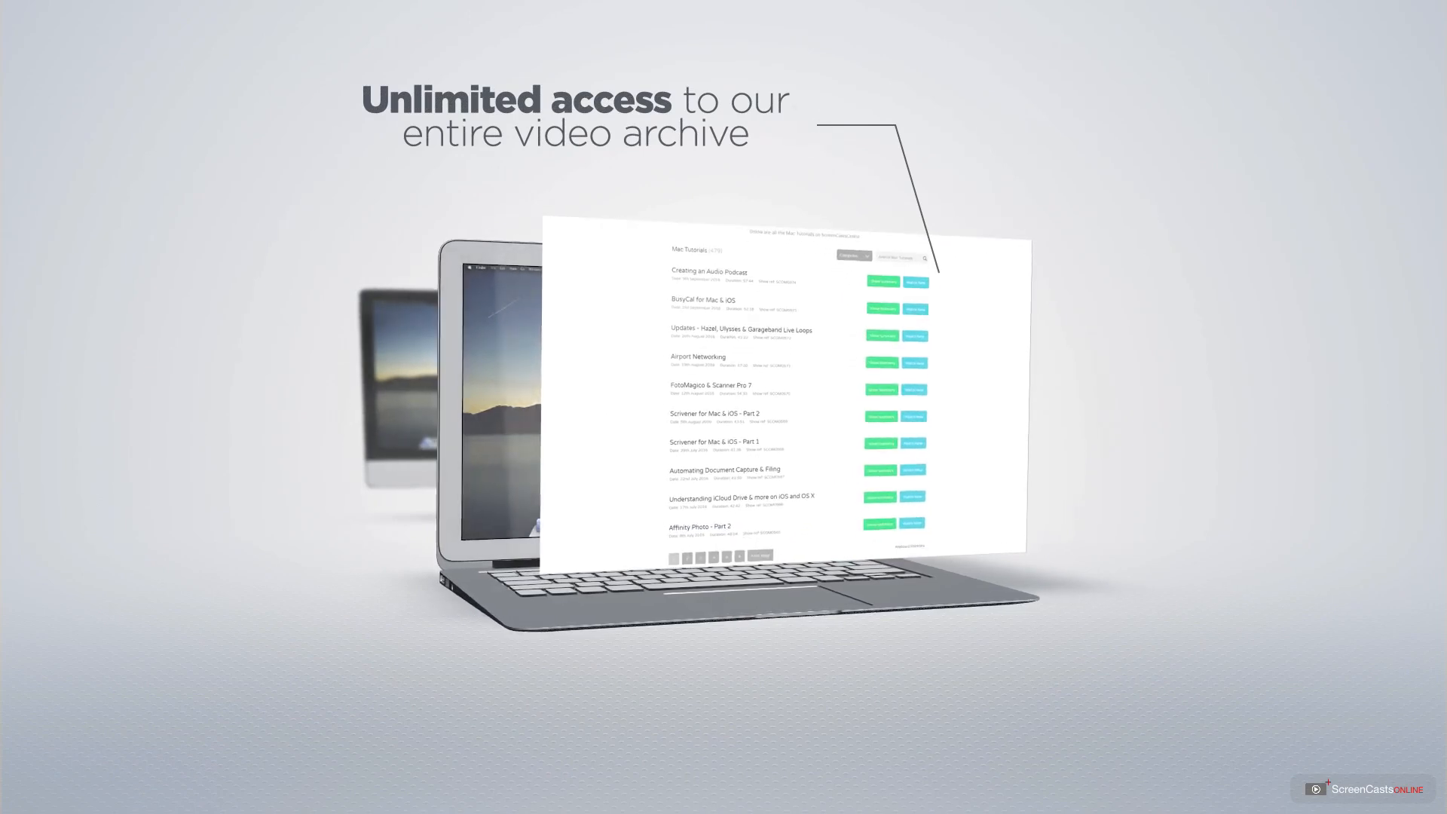
{"action": "scroll", "scroll_direction": "down", "scroll_amount": 3}
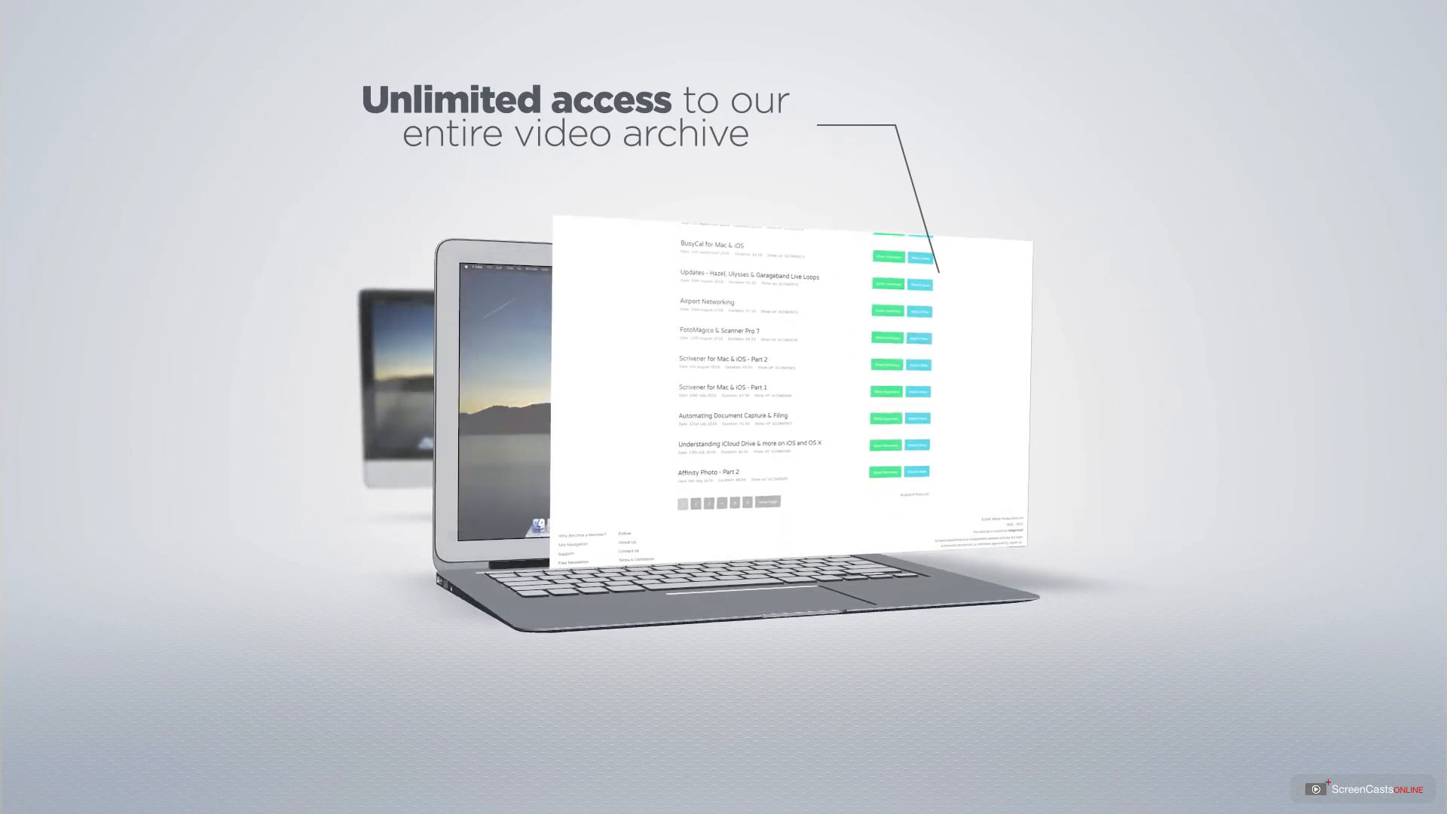